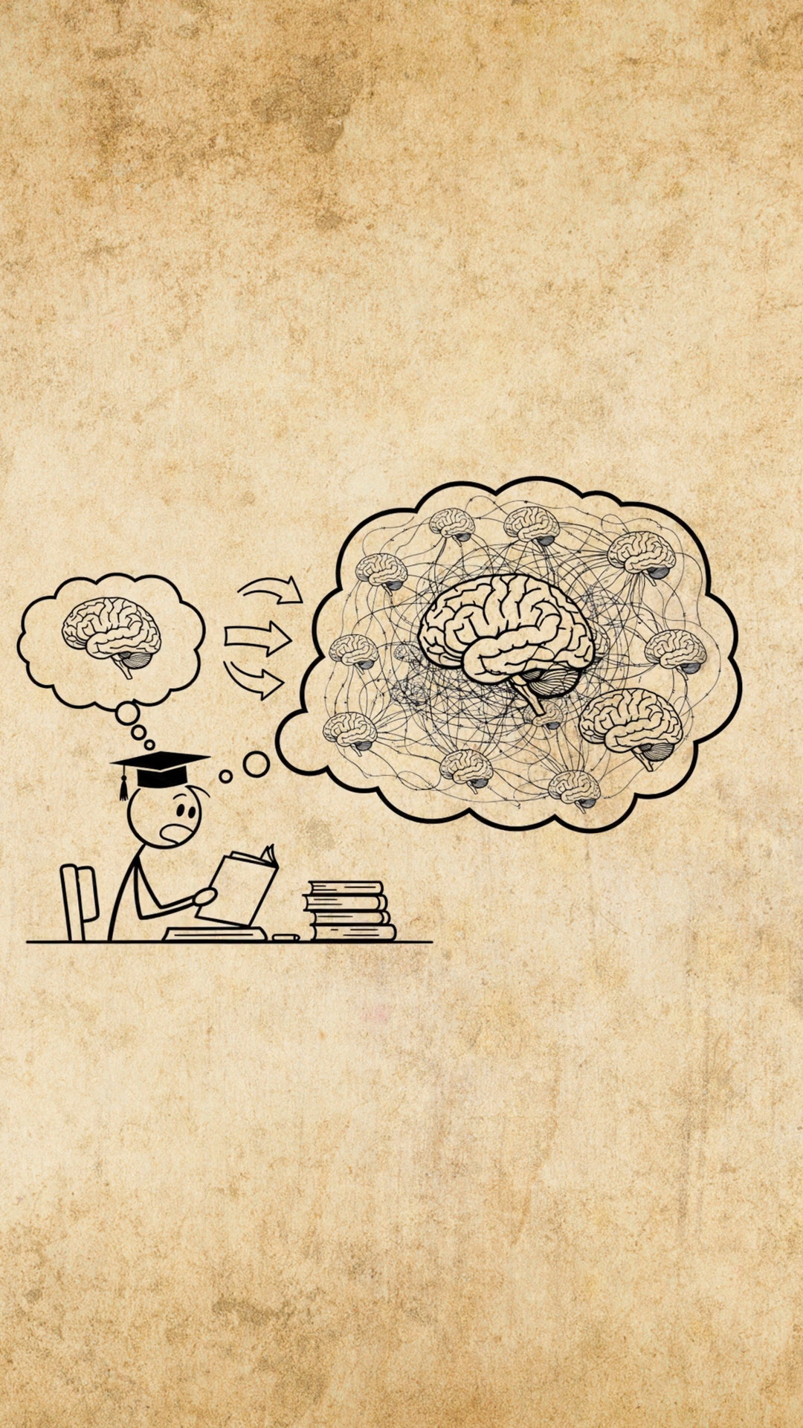
scroll(left, 3)
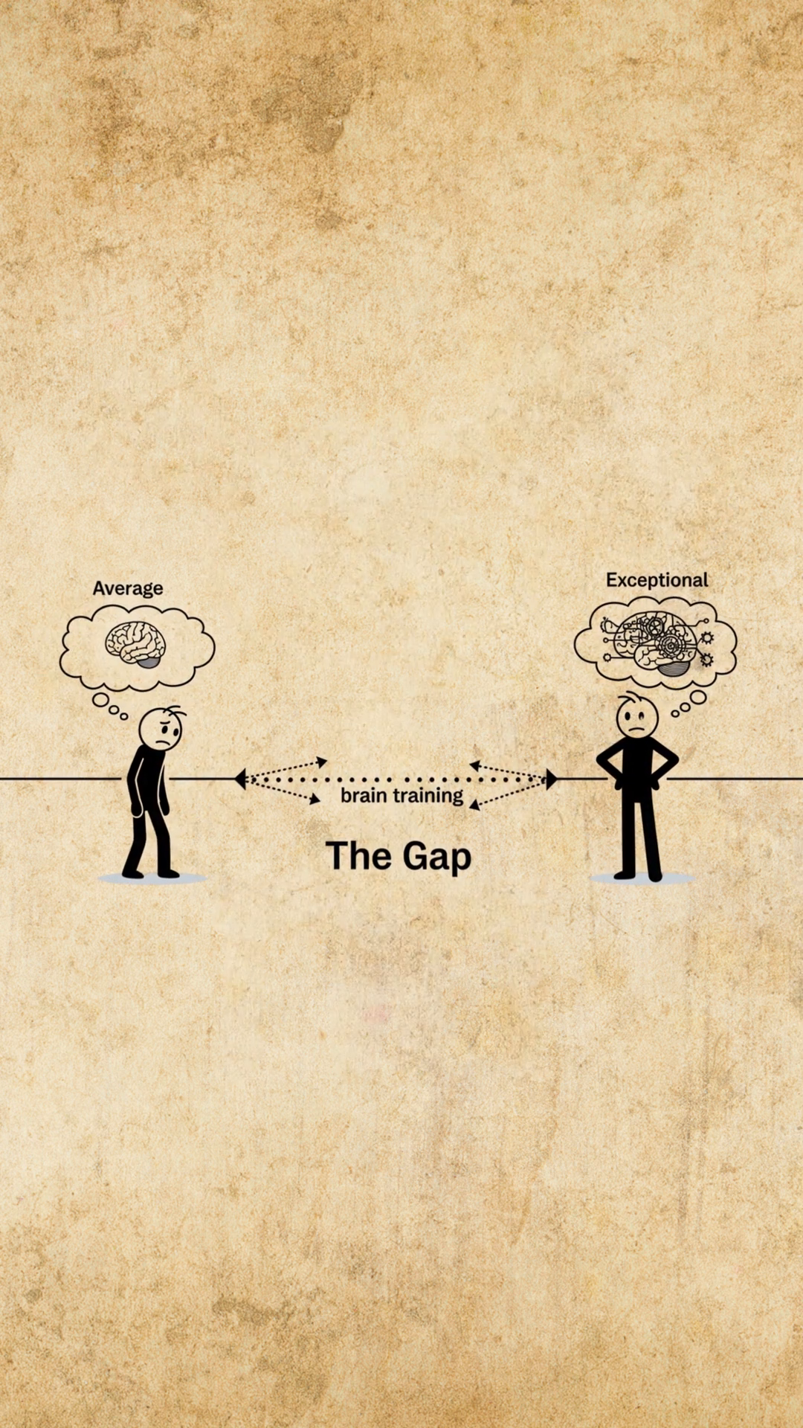
scroll(down, 3)
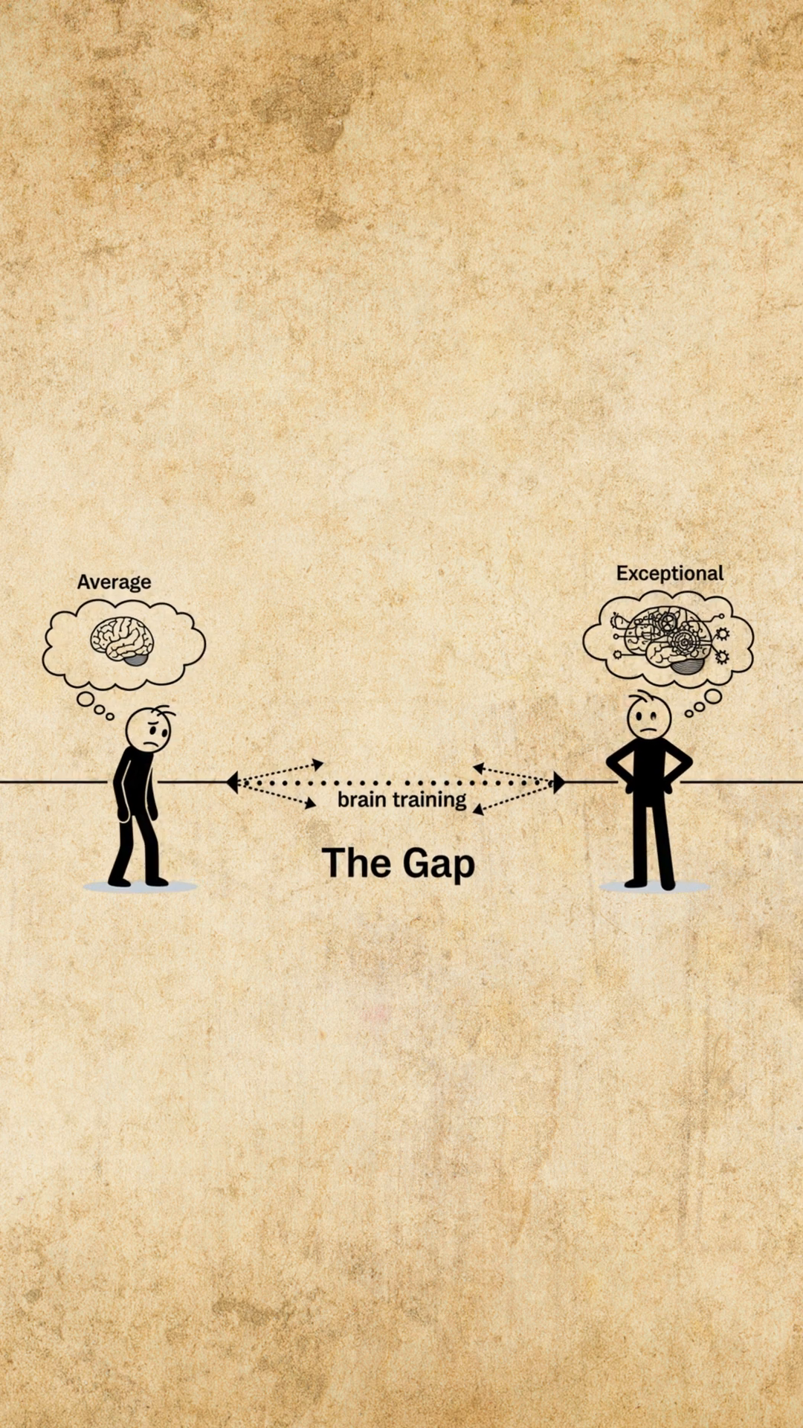